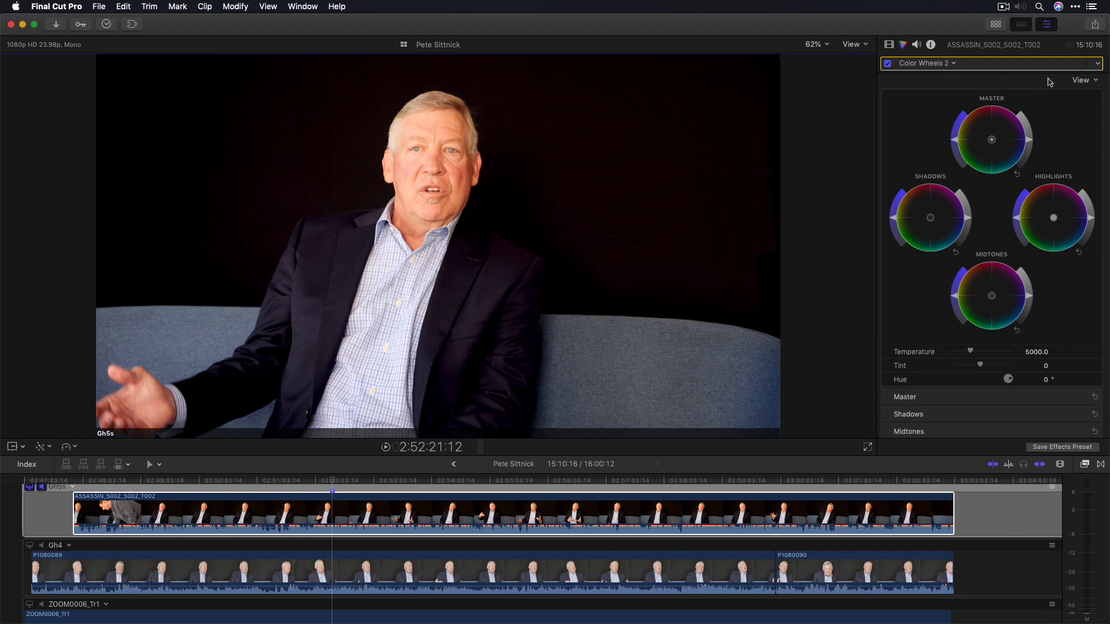
- Add a colour mask to Color Wheels 2 sampled from the face, viewed as a matte with softness about 38
{"action": "left_click", "coordinate": [1086, 64]}
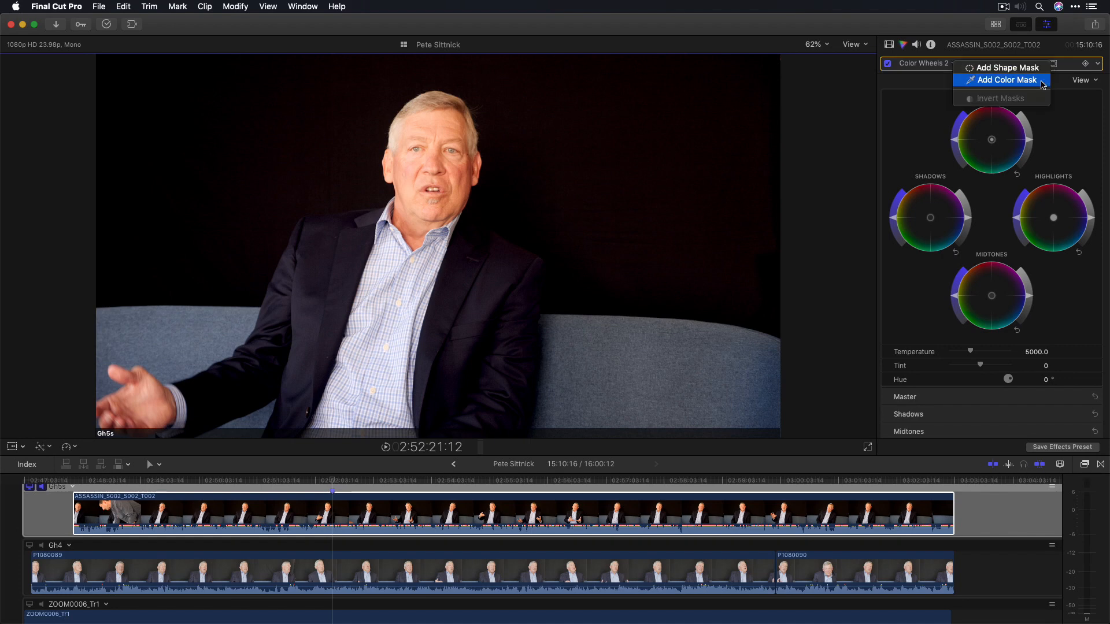
{"action": "left_click", "coordinate": [1006, 80]}
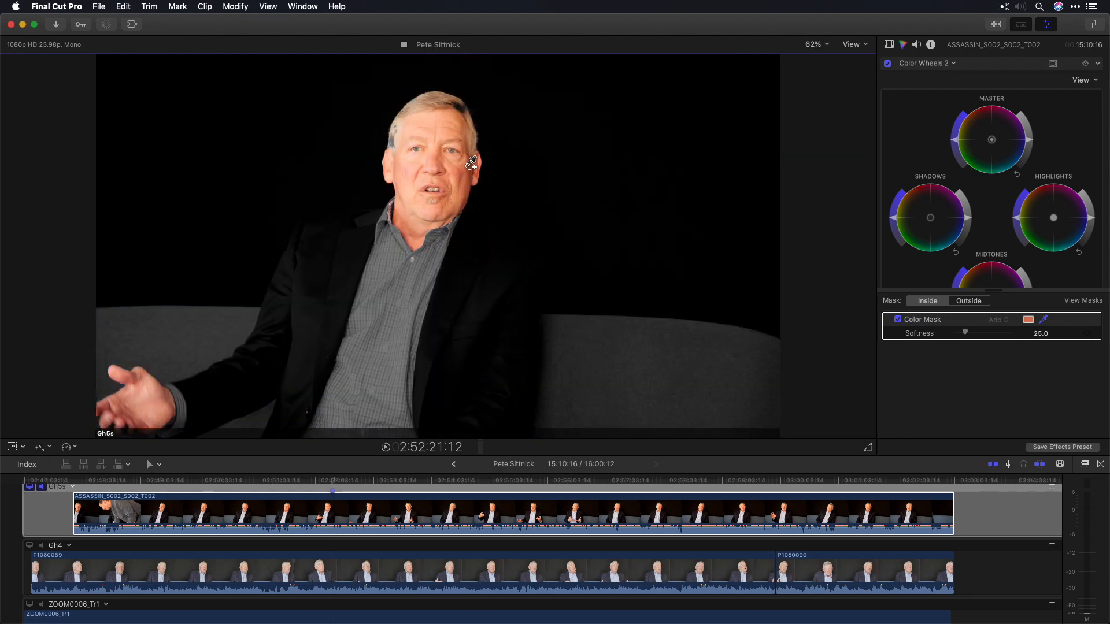
{"action": "left_click", "coordinate": [1084, 300]}
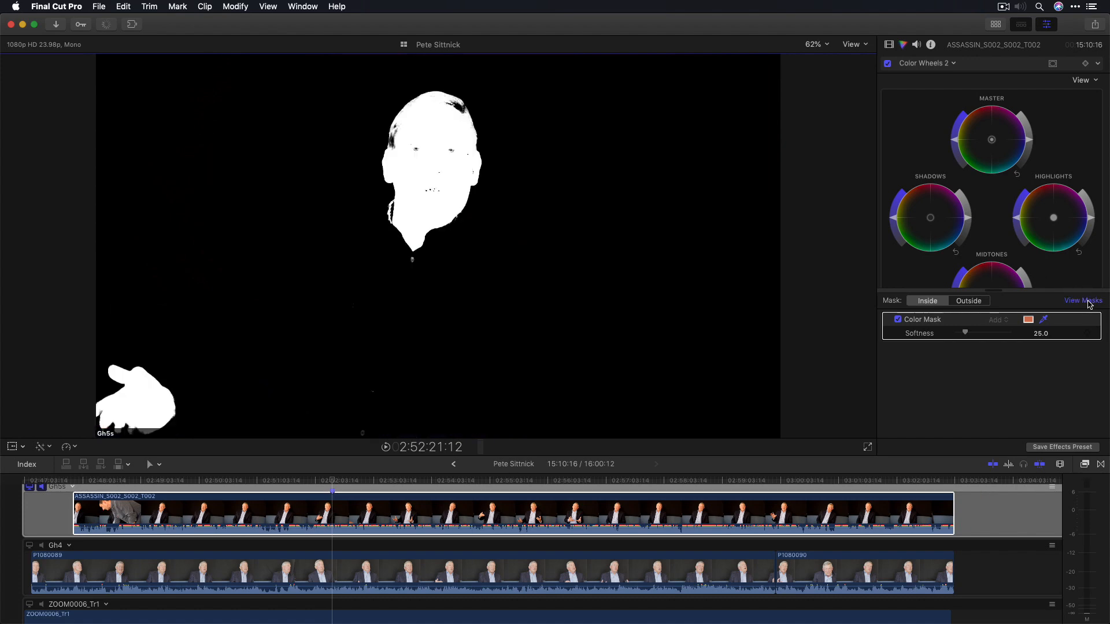
{"action": "left_click_drag", "start_coordinate": [969, 333], "coordinate": [986, 333]}
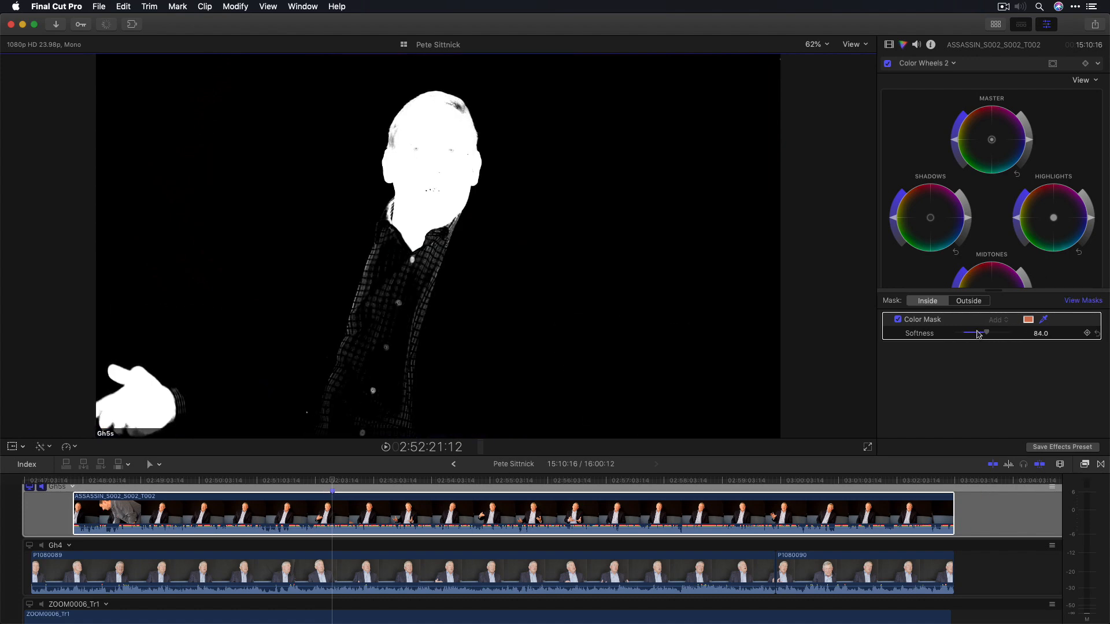
{"action": "left_click_drag", "start_coordinate": [986, 333], "coordinate": [969, 333]}
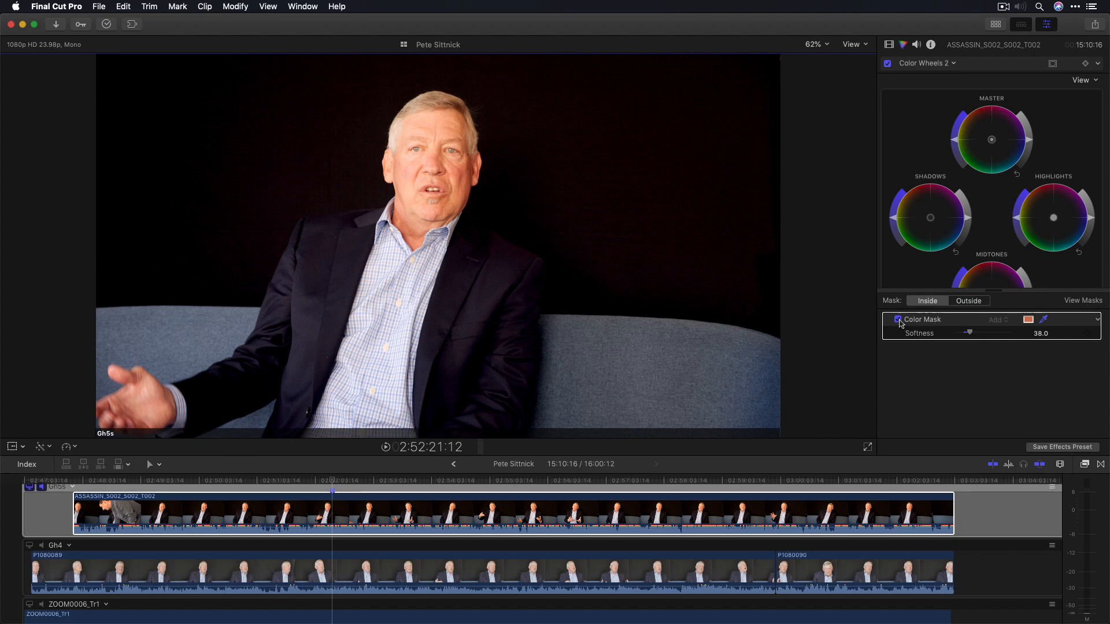
- Disable the first colour mask and add a new one with its type set to HSL
{"action": "left_click", "coordinate": [924, 62]}
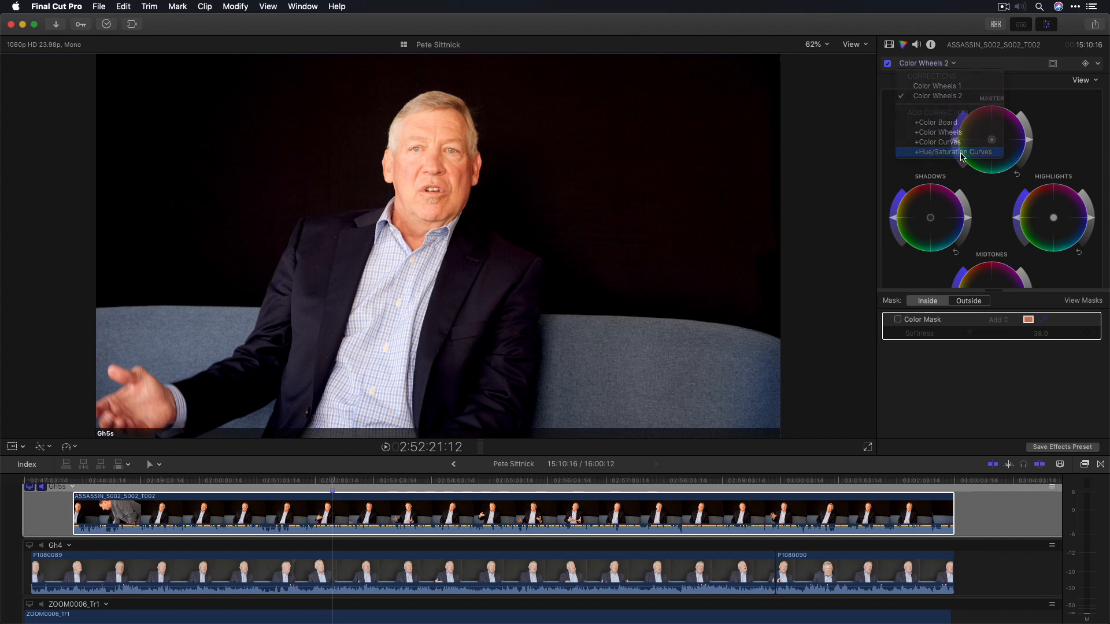
{"action": "left_click", "coordinate": [950, 152]}
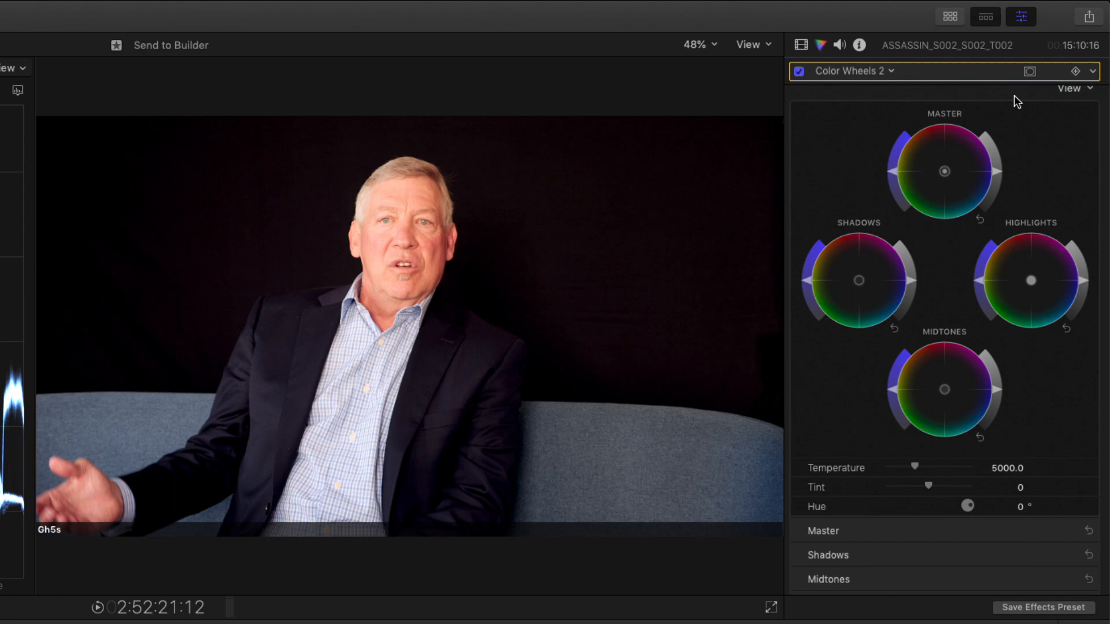
{"action": "left_click", "coordinate": [1075, 71]}
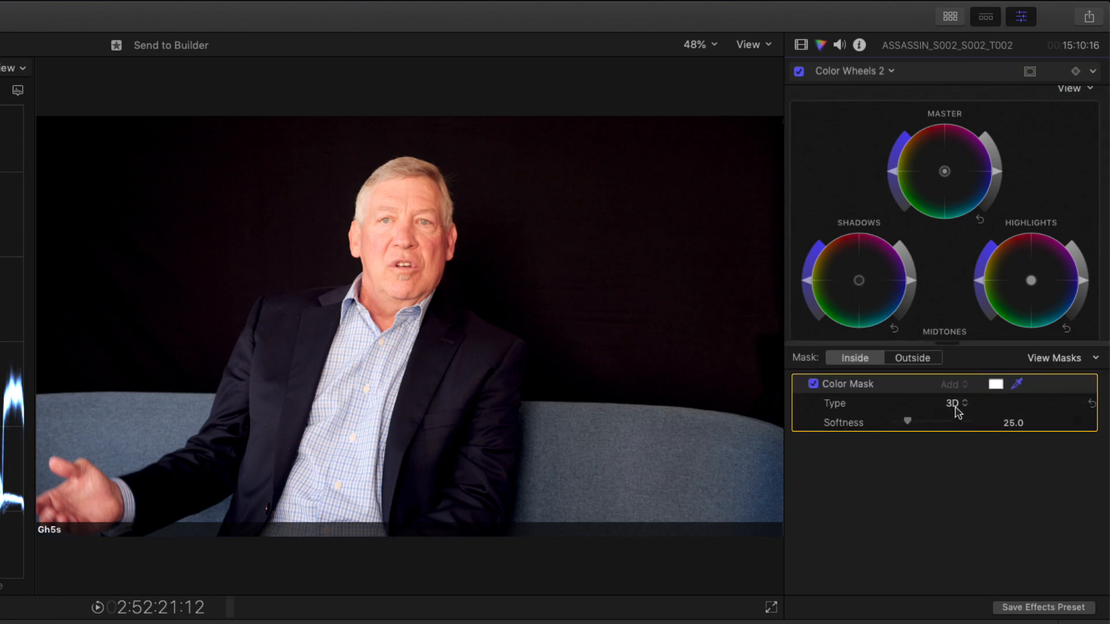
{"action": "left_click", "coordinate": [953, 403]}
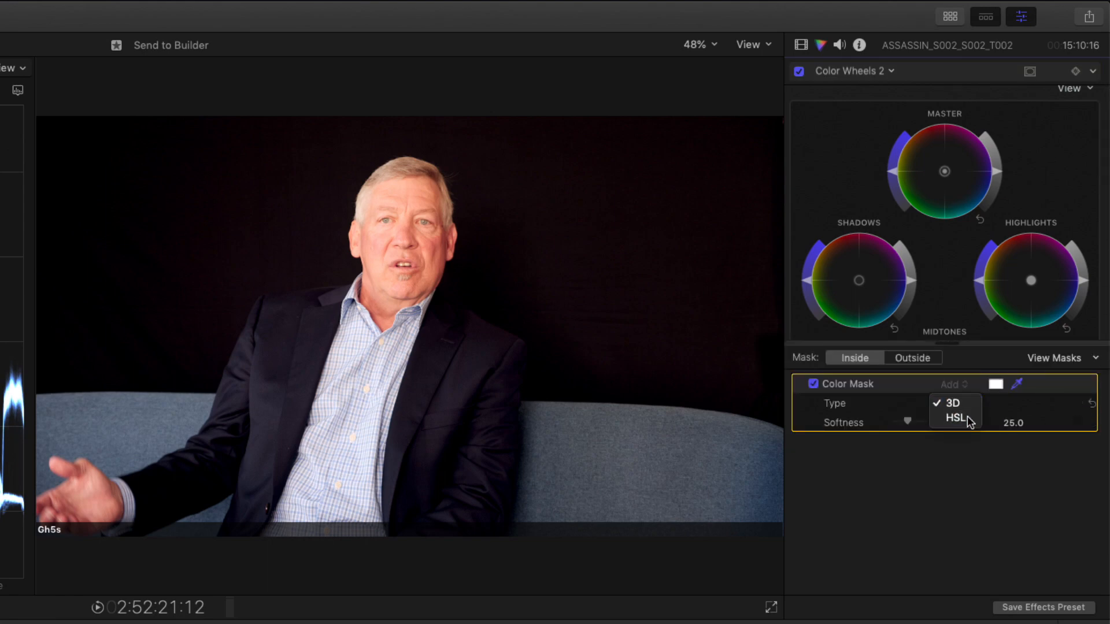
{"action": "left_click", "coordinate": [955, 417]}
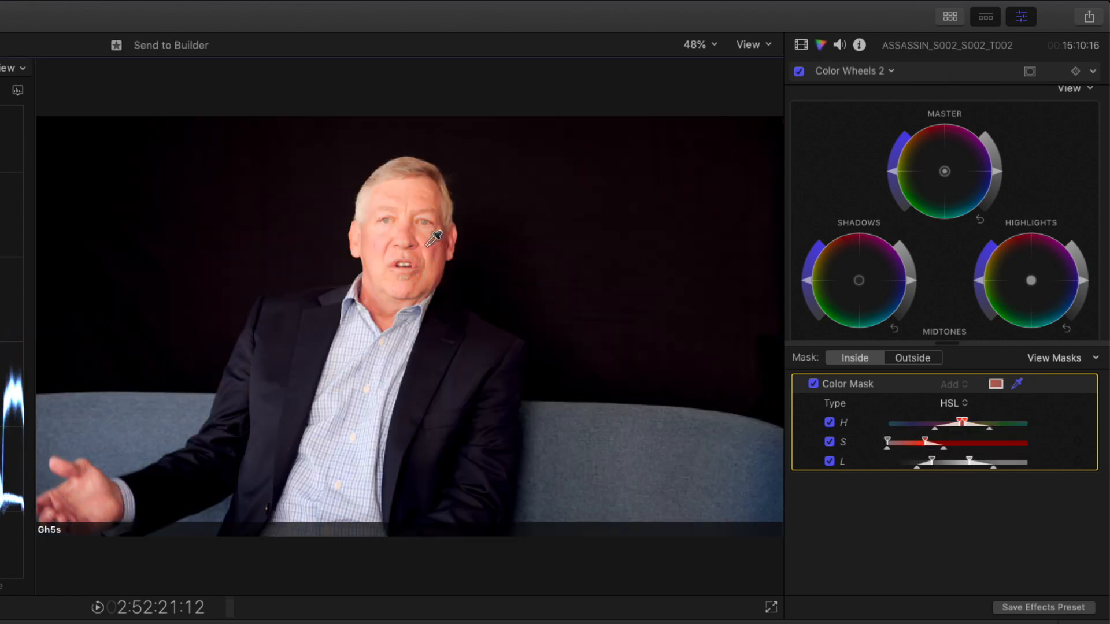
- View the HSL mask matte in the viewer using the Color preview mode rather than Black and White
{"action": "left_click", "coordinate": [1054, 357]}
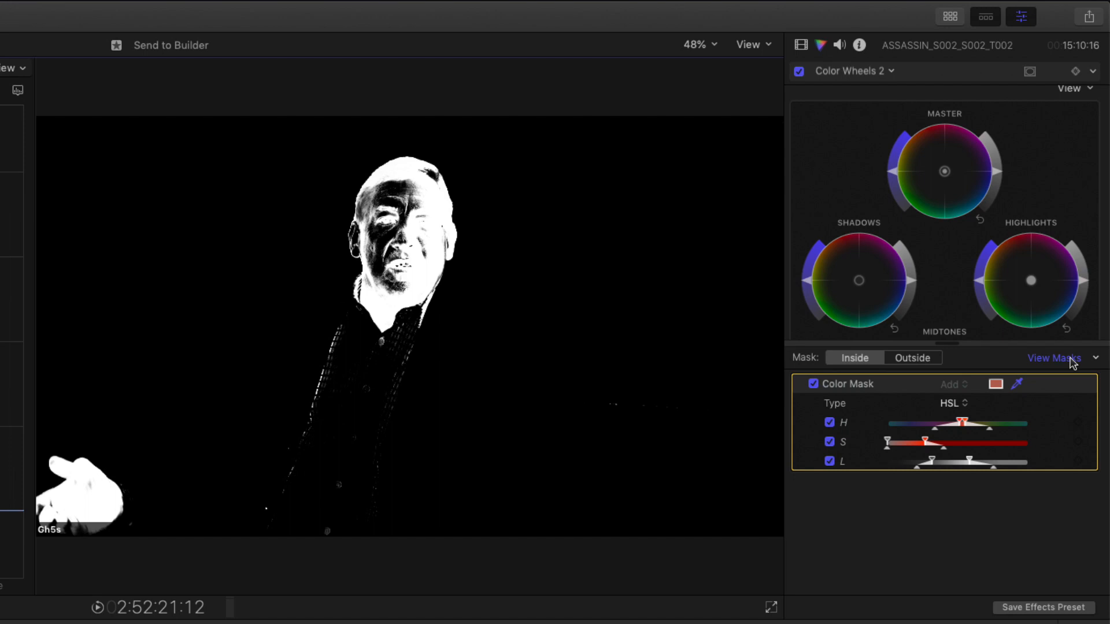
{"action": "mouse_move", "coordinate": [1102, 363]}
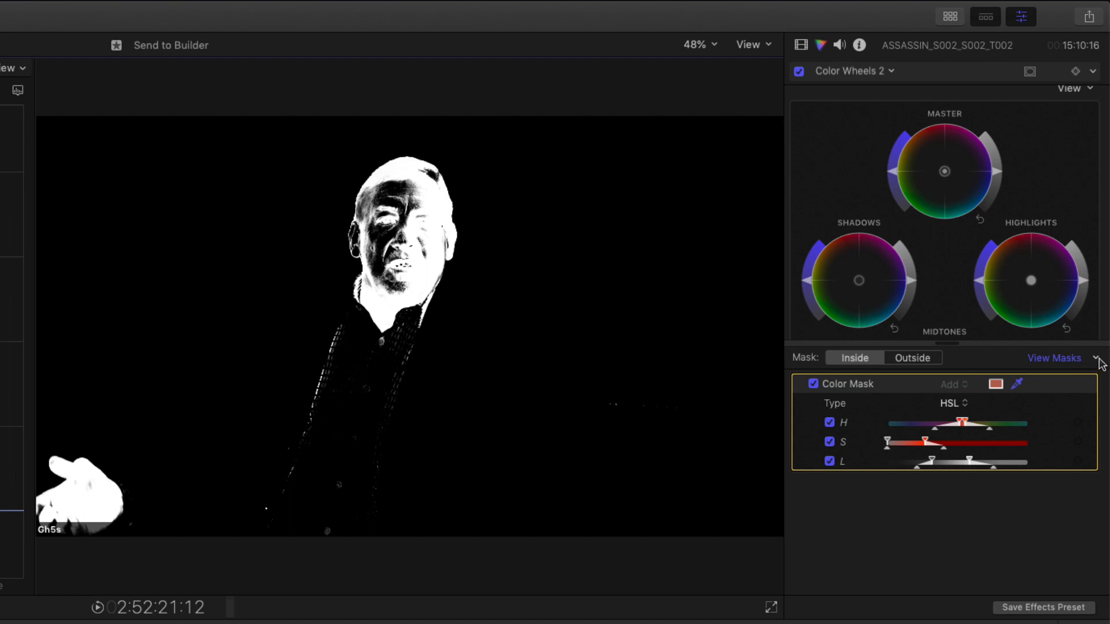
{"action": "left_click", "coordinate": [1054, 357]}
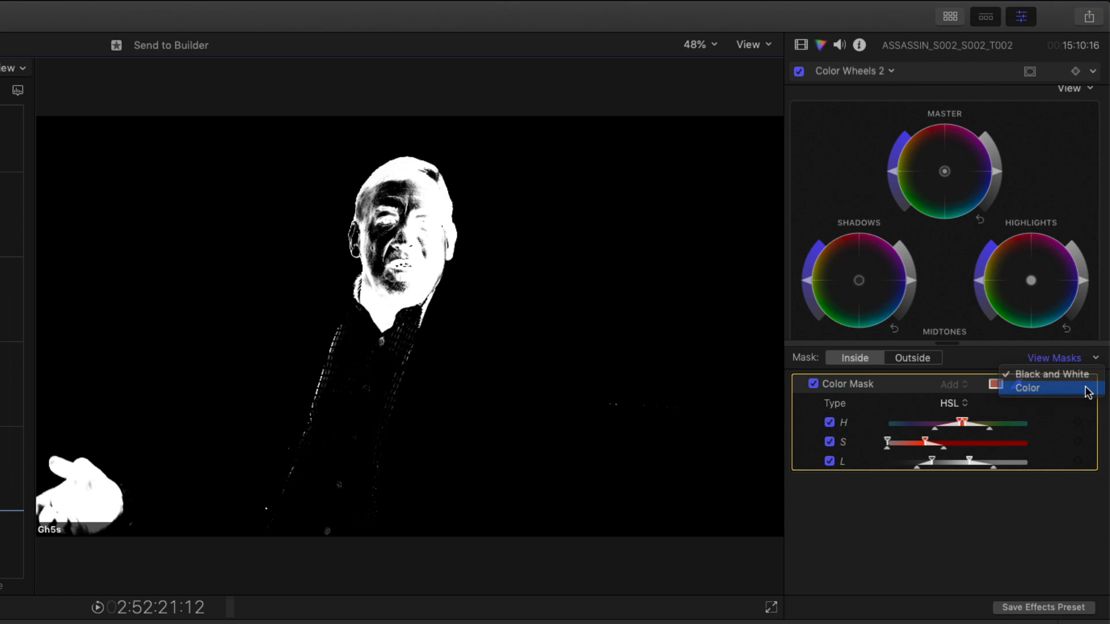
{"action": "left_click", "coordinate": [1026, 387]}
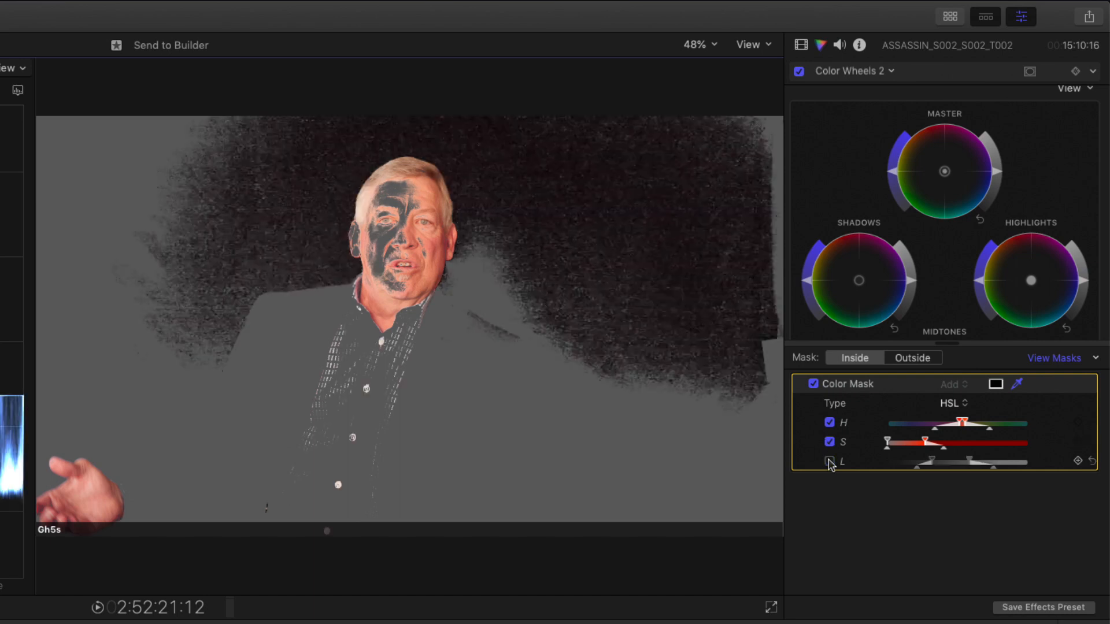
- Turn off the saturation component and narrow the hue range onto the skin tones
{"action": "left_click", "coordinate": [830, 463]}
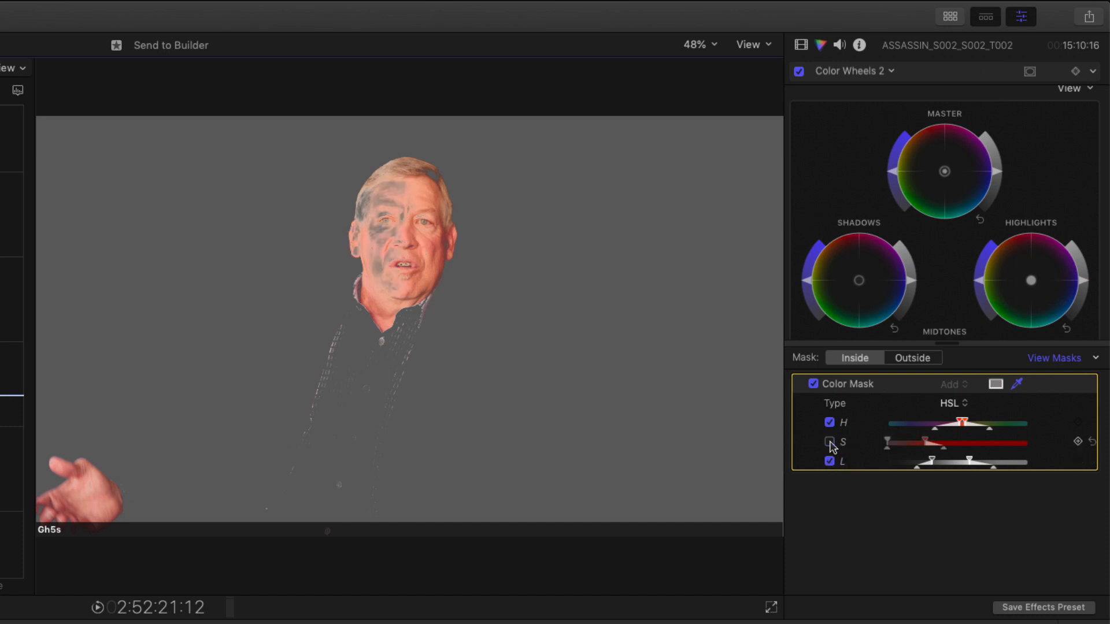
{"action": "left_click", "coordinate": [830, 442]}
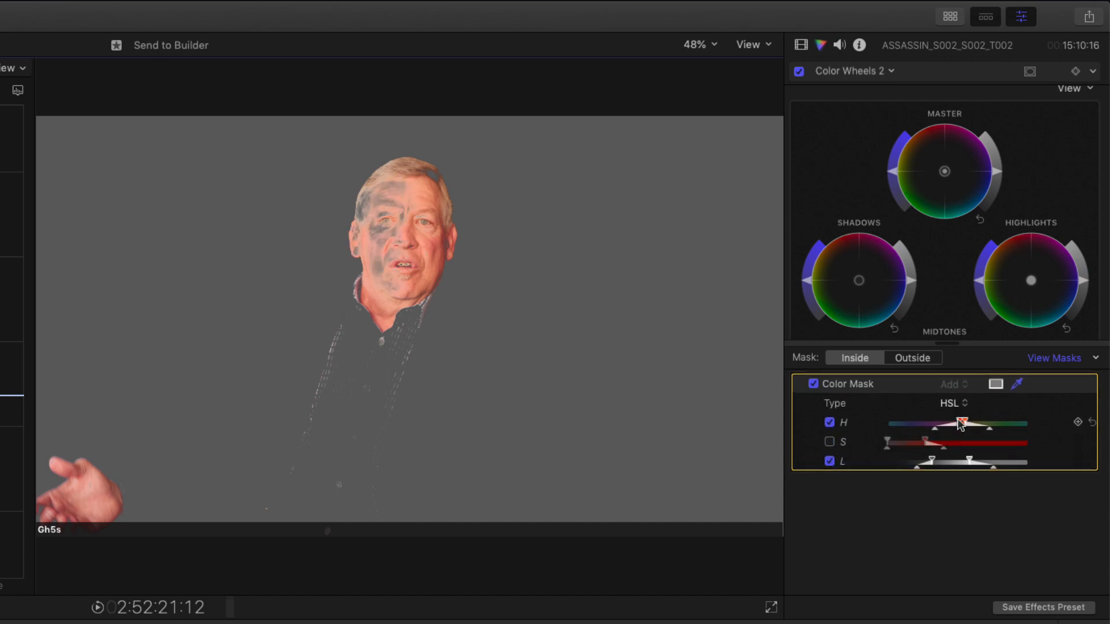
{"action": "left_click_drag", "start_coordinate": [957, 424], "coordinate": [944, 424]}
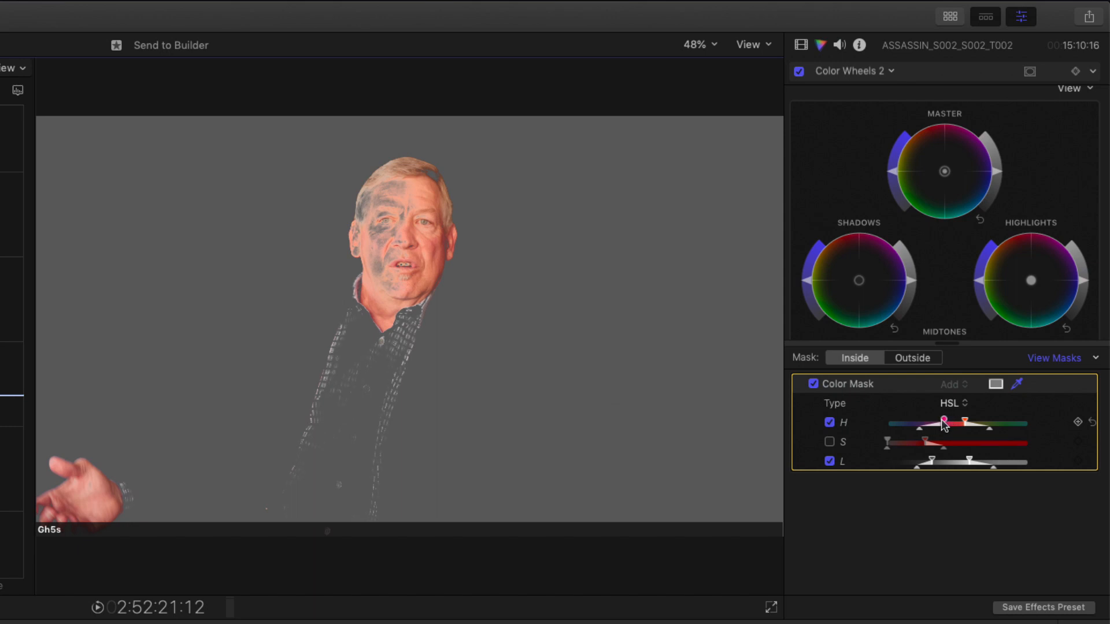
{"action": "left_click_drag", "start_coordinate": [941, 424], "coordinate": [970, 424]}
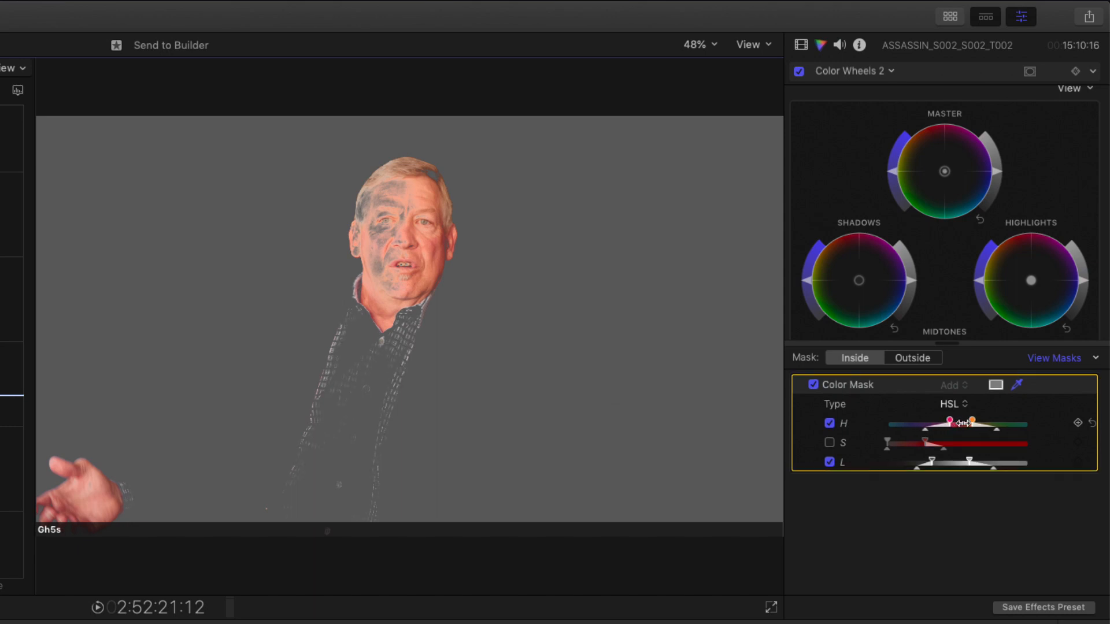
{"action": "left_click_drag", "start_coordinate": [948, 423], "coordinate": [964, 423]}
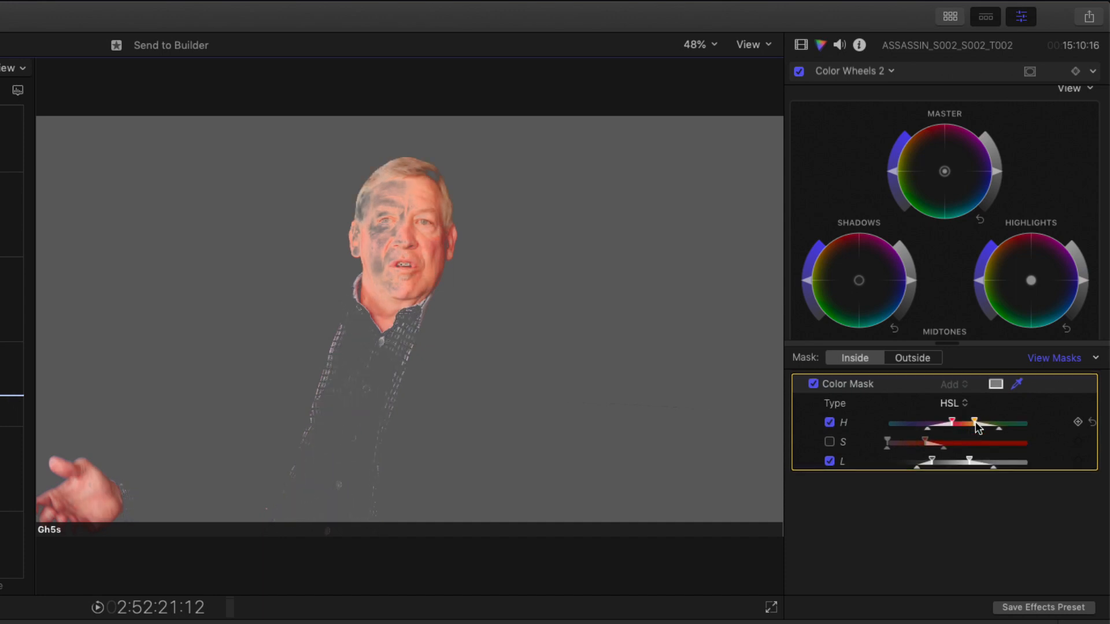
{"action": "left_click_drag", "start_coordinate": [976, 423], "coordinate": [969, 423]}
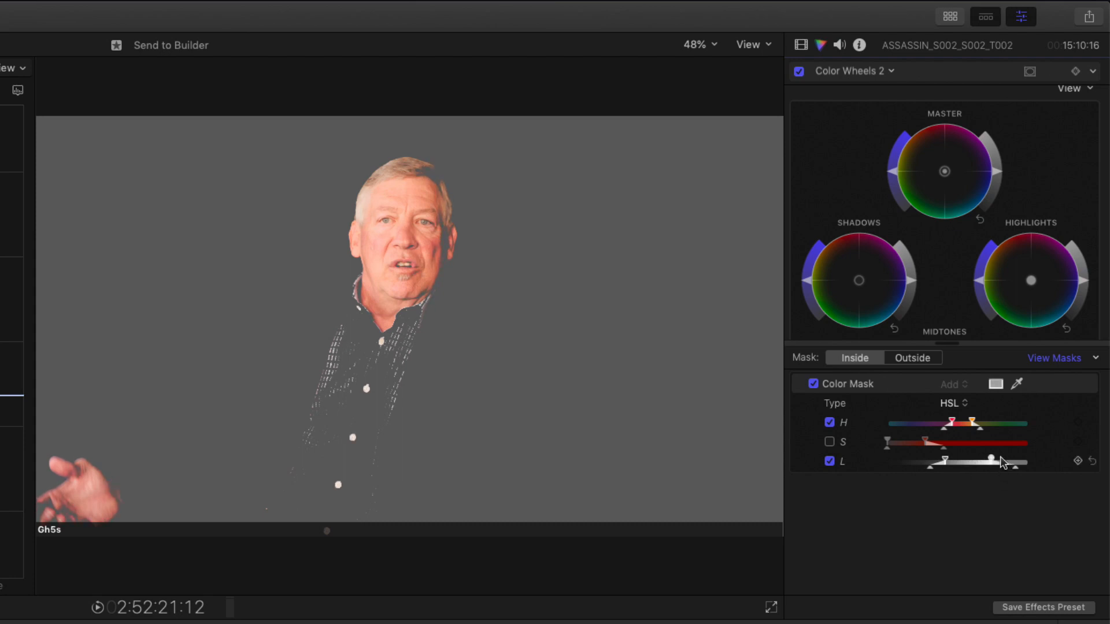
- Tighten the luminance range so only the face and hand remain in the matte
{"action": "left_click_drag", "start_coordinate": [991, 462], "coordinate": [948, 462]}
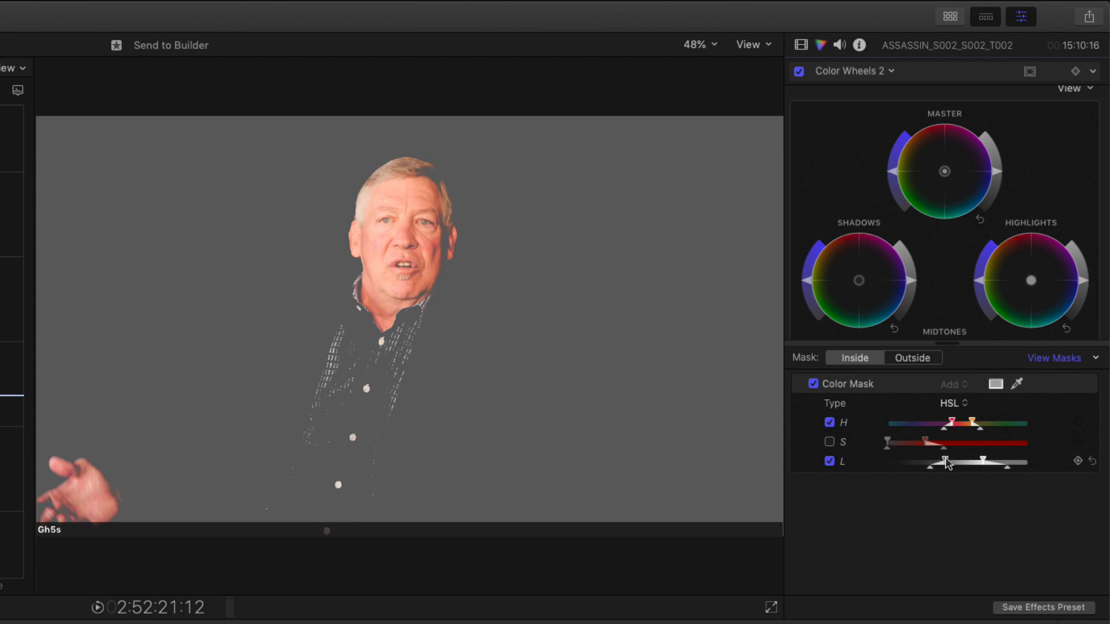
{"action": "left_click_drag", "start_coordinate": [945, 462], "coordinate": [928, 461]}
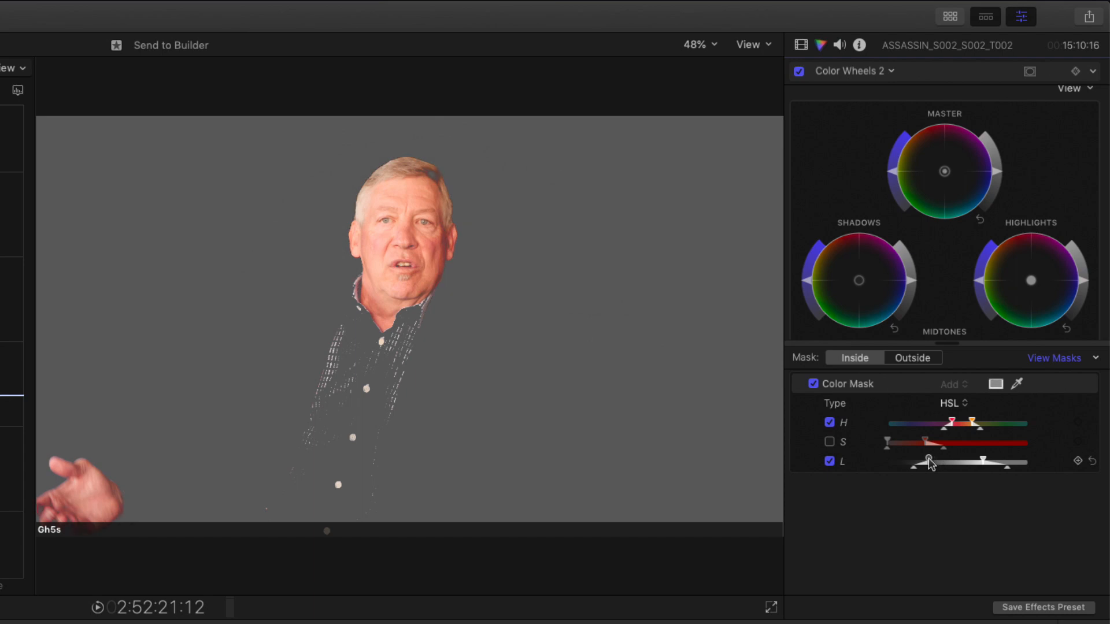
{"action": "left_click_drag", "start_coordinate": [927, 462], "coordinate": [911, 462]}
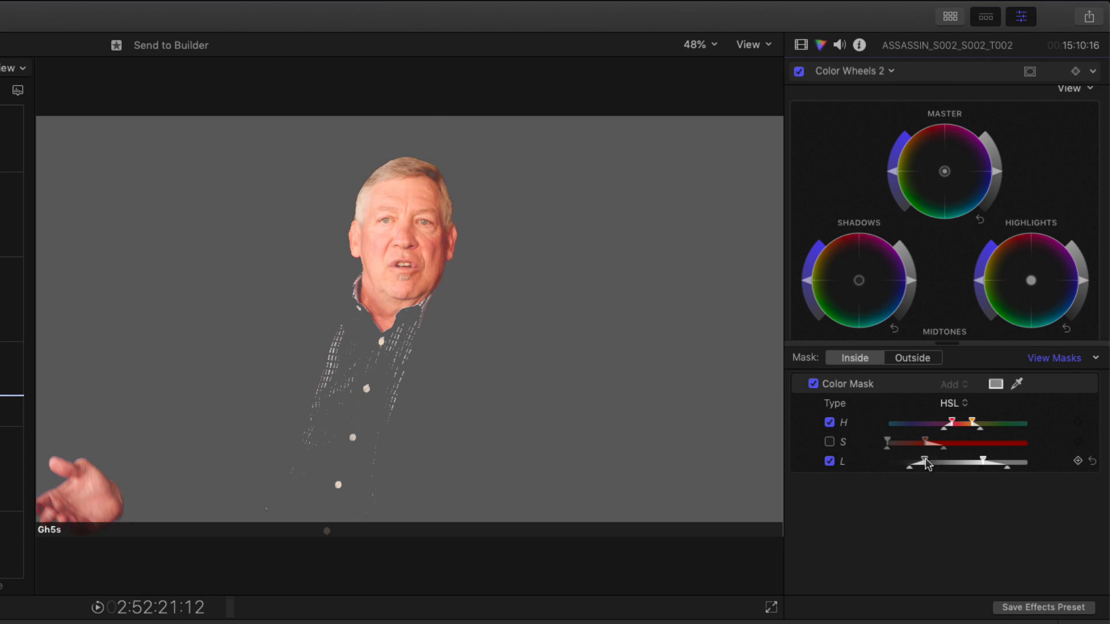
- Add two shape masks to the correction, one fitted around the face and one around the hand
{"action": "left_click", "coordinate": [1075, 70]}
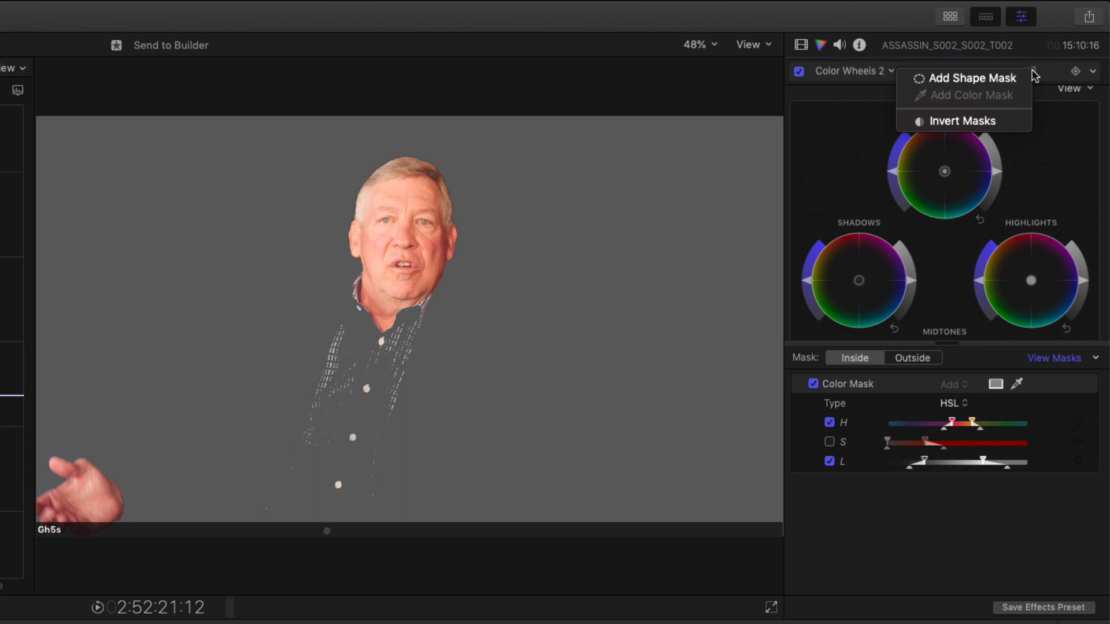
{"action": "left_click", "coordinate": [970, 77]}
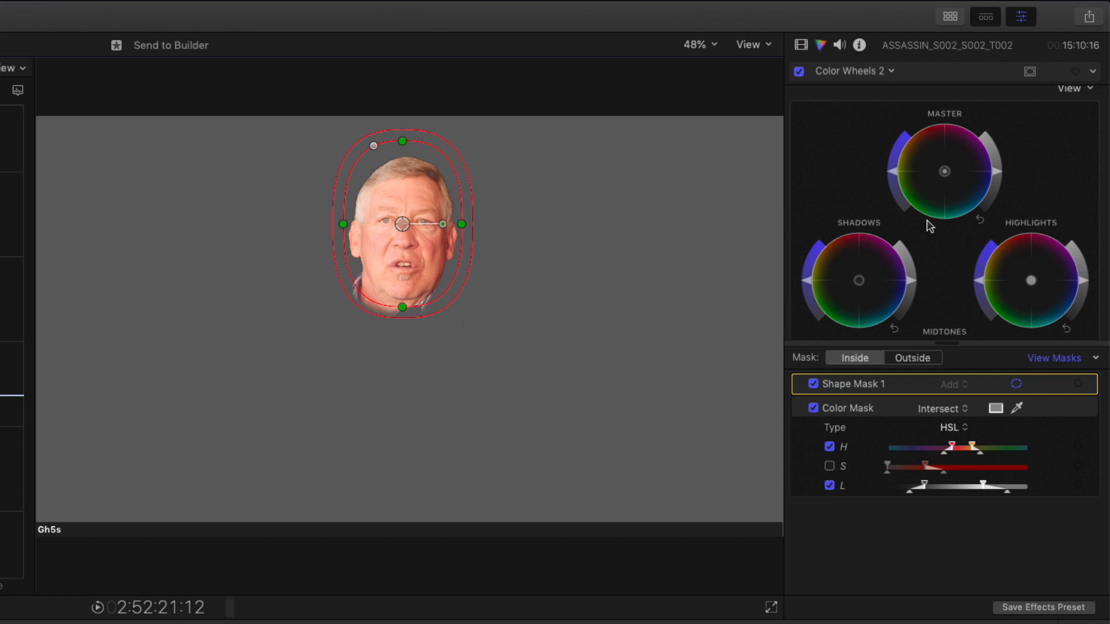
{"action": "left_click", "coordinate": [1073, 71]}
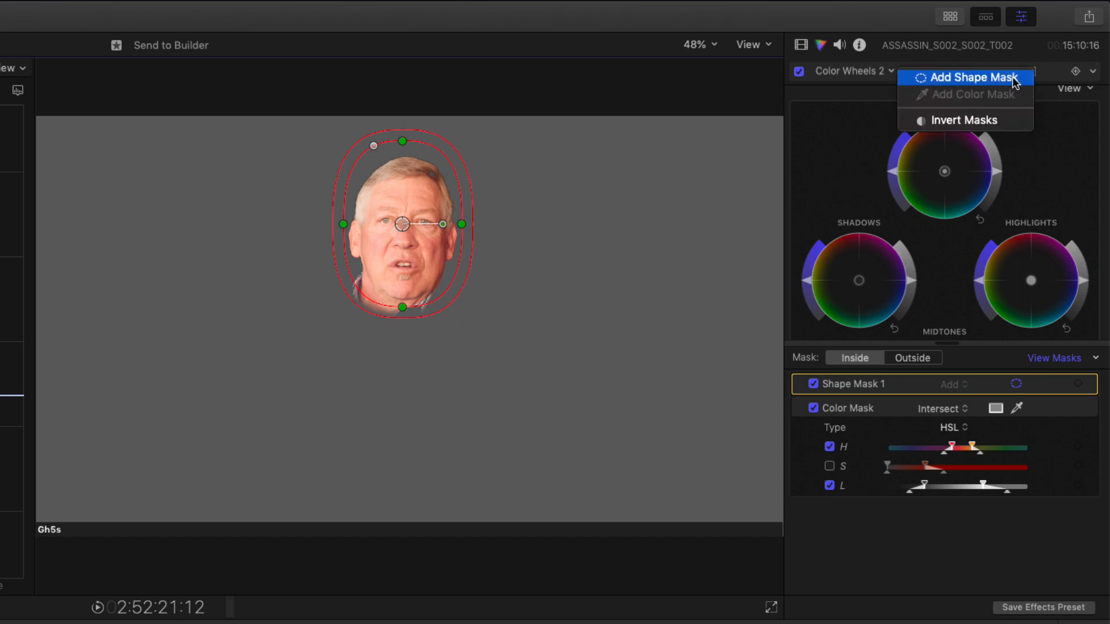
{"action": "left_click", "coordinate": [973, 77]}
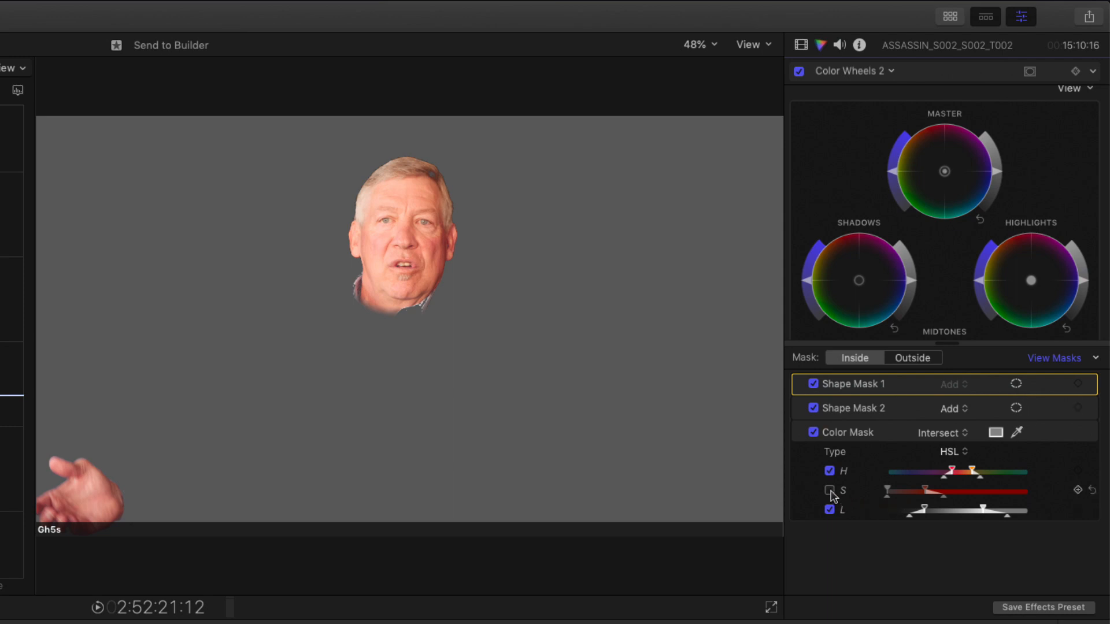
- Re-enable and tune the saturation range, then stop previewing the mask to show the full clip
{"action": "left_click", "coordinate": [830, 490]}
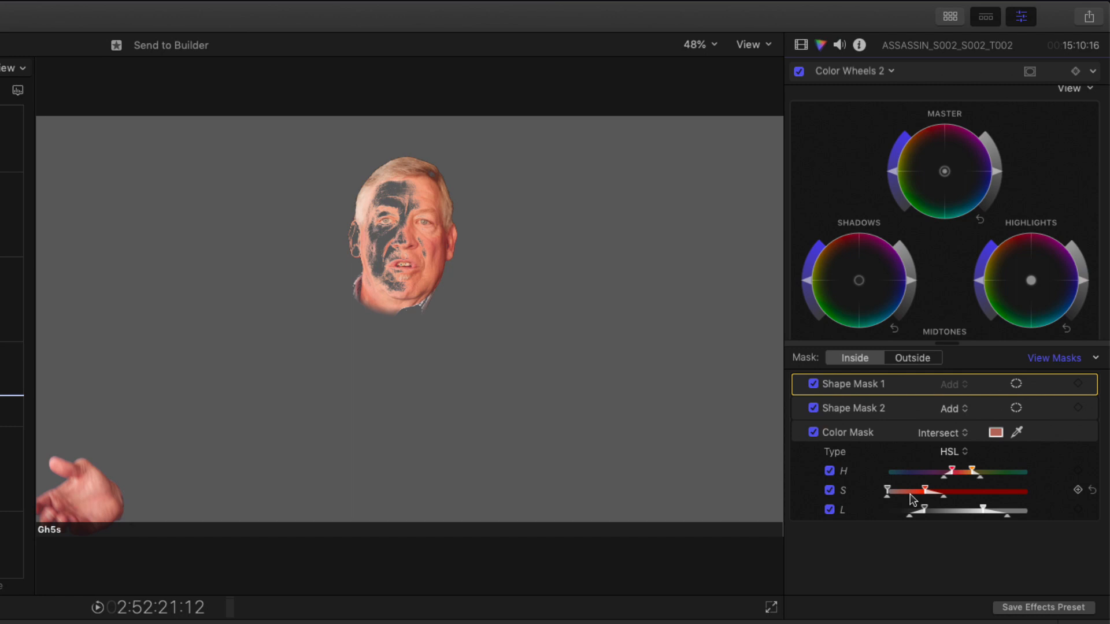
{"action": "left_click_drag", "start_coordinate": [885, 490], "coordinate": [948, 492]}
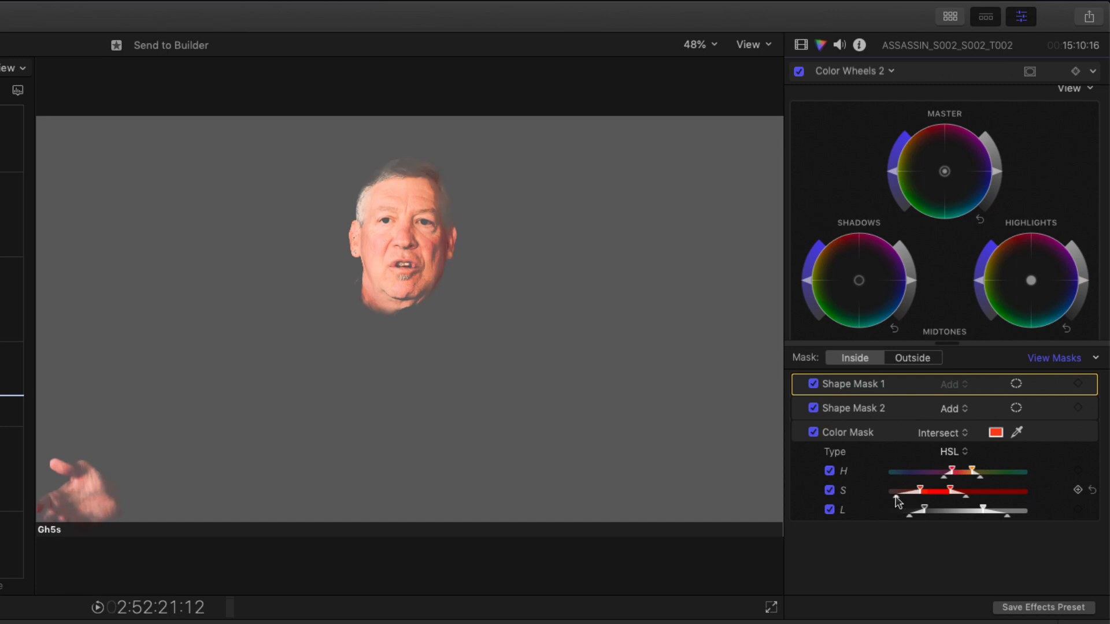
{"action": "left_click_drag", "start_coordinate": [928, 487], "coordinate": [917, 488]}
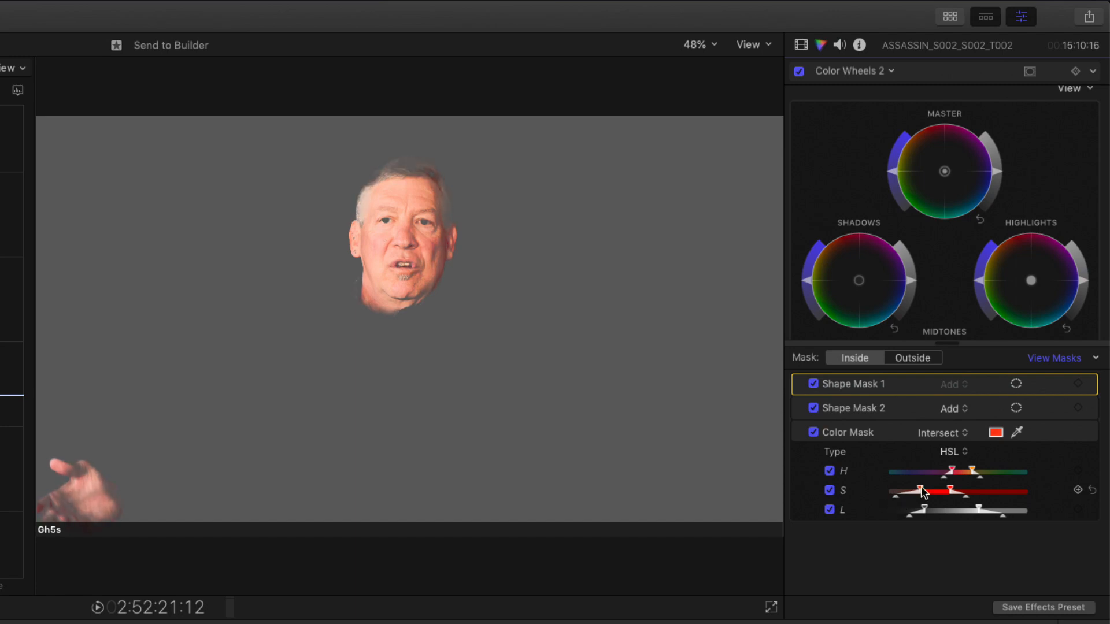
{"action": "mouse_move", "coordinate": [1065, 364]}
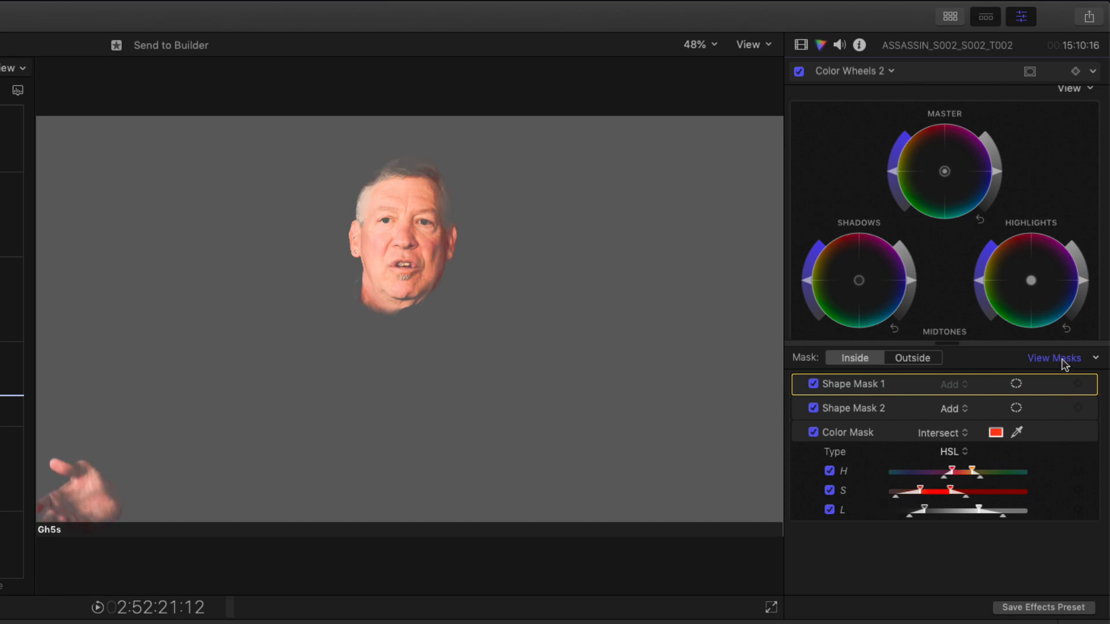
{"action": "left_click", "coordinate": [1054, 358]}
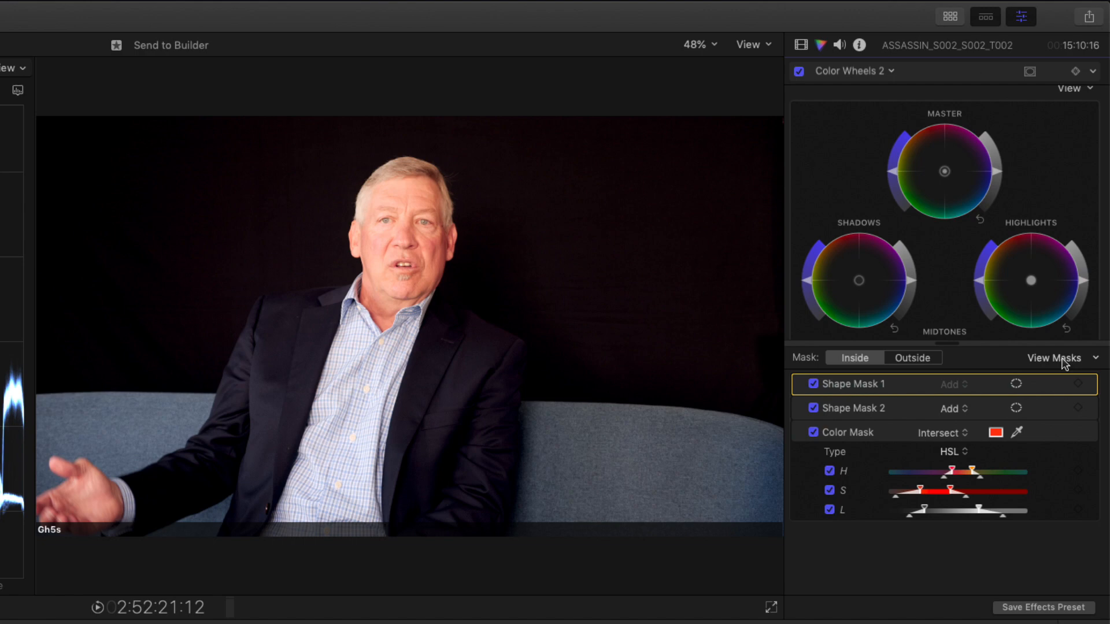
{"action": "mouse_move", "coordinate": [1065, 361]}
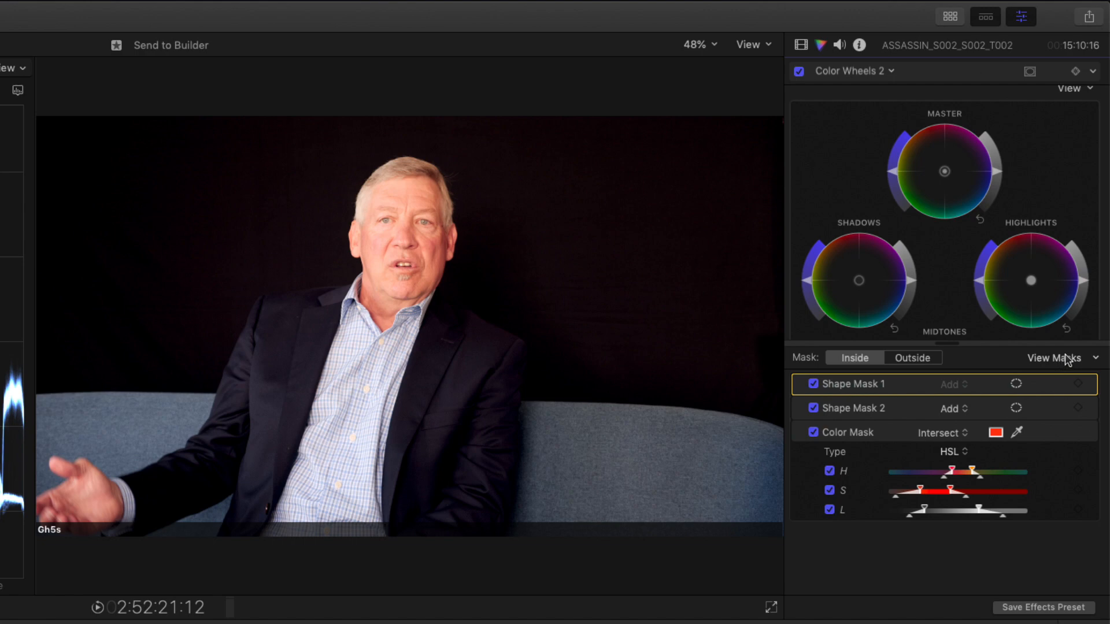